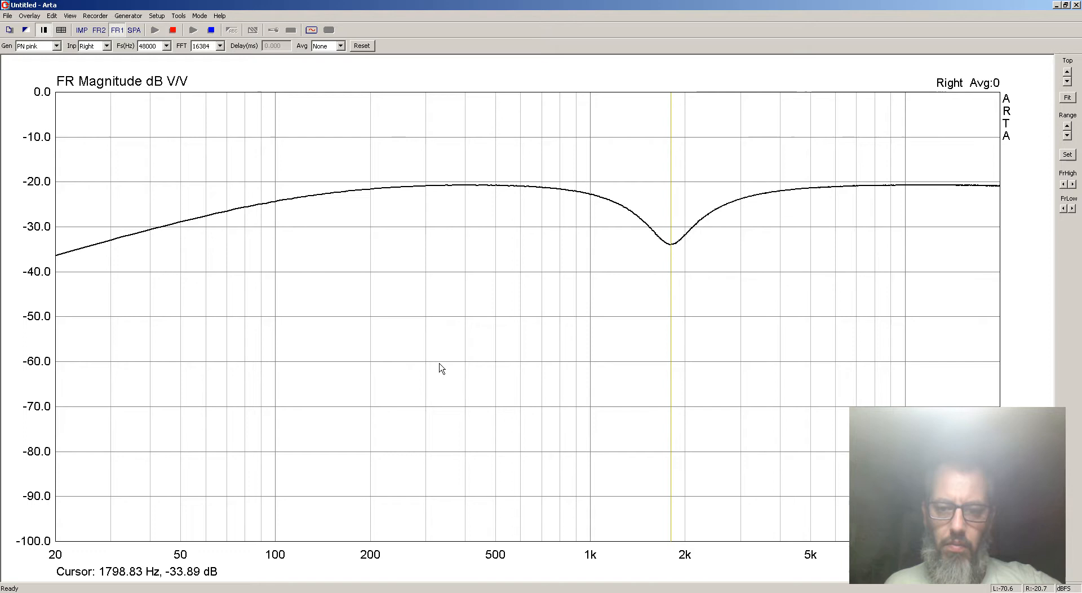
pyautogui.moveTo(550, 354)
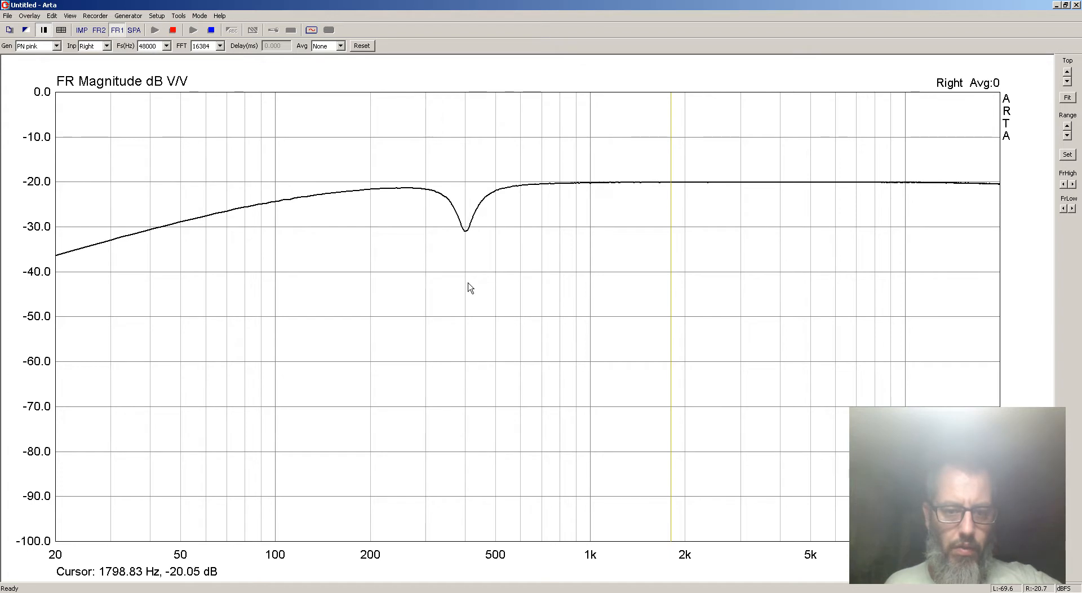
# Place the readout cursor at the notch bottom, reading roughly 401 Hz at -31.04 dB.
pyautogui.click(464, 290)
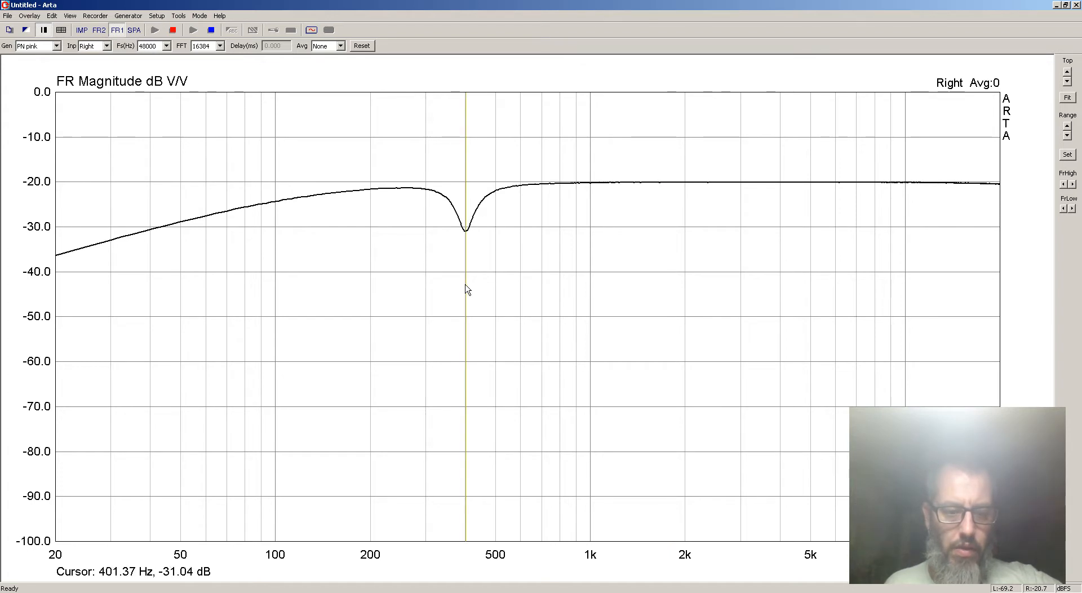